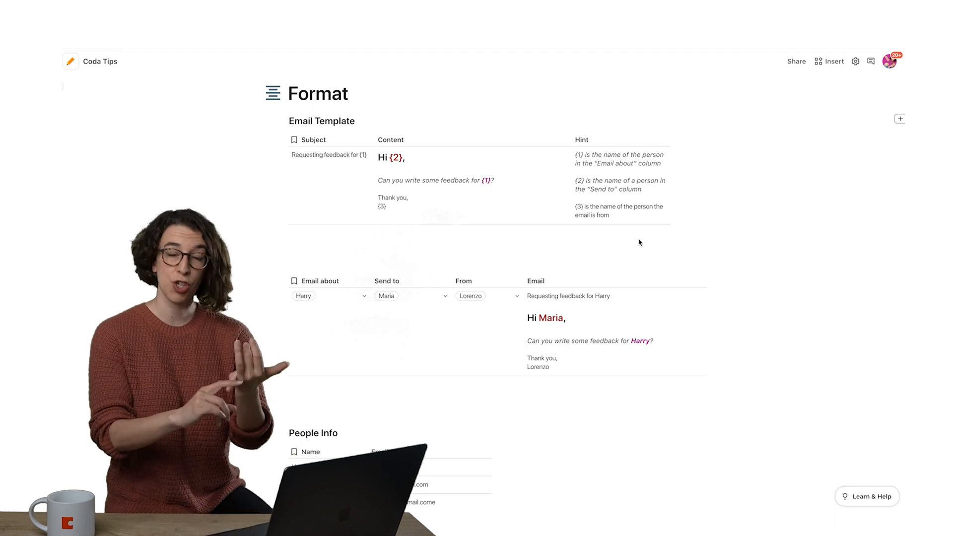
Step: Reveal the Email column's Format() formula combining the template with about, to and from names
scroll(down, 3)
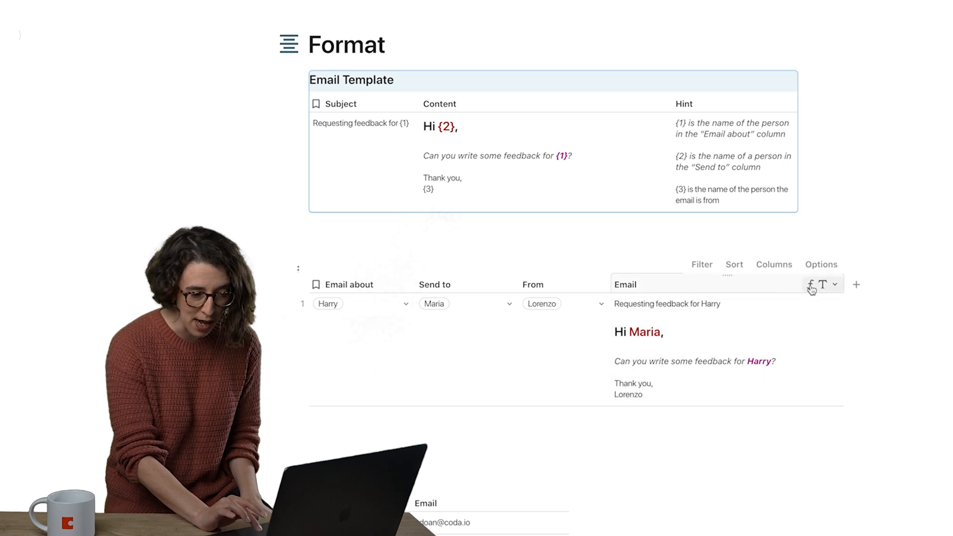
click(811, 284)
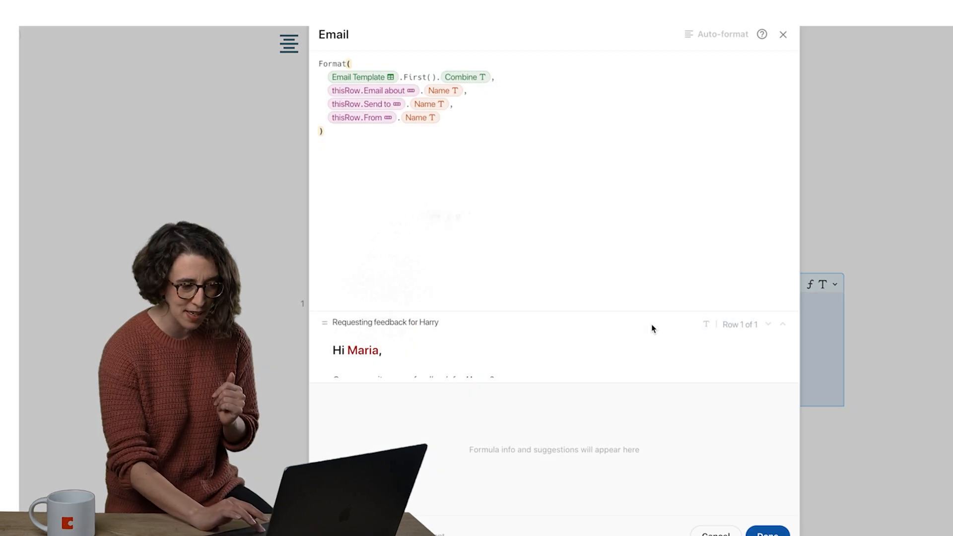
mouse_move(613, 241)
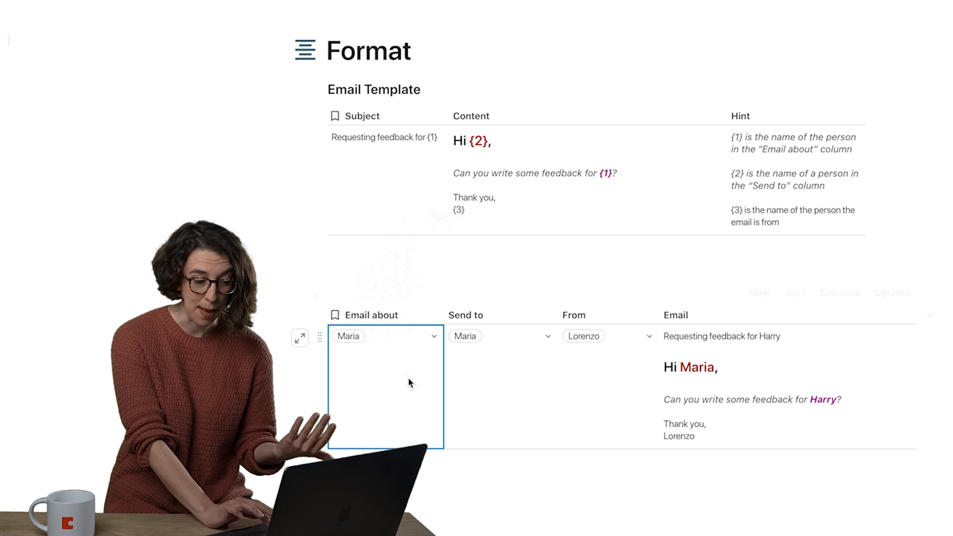
Step: Set Email about to Maria and Send to to Lorenzo so the email greets Lorenzo
click(499, 336)
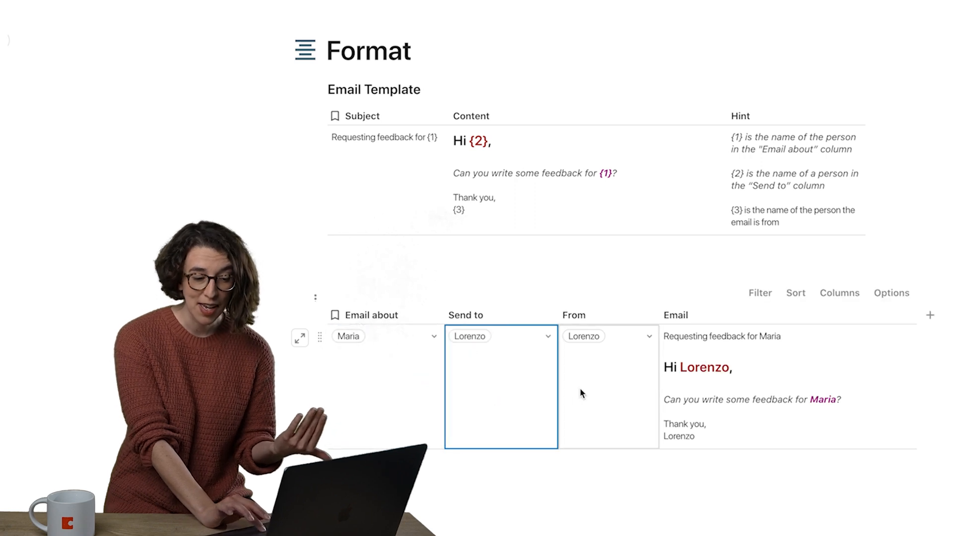